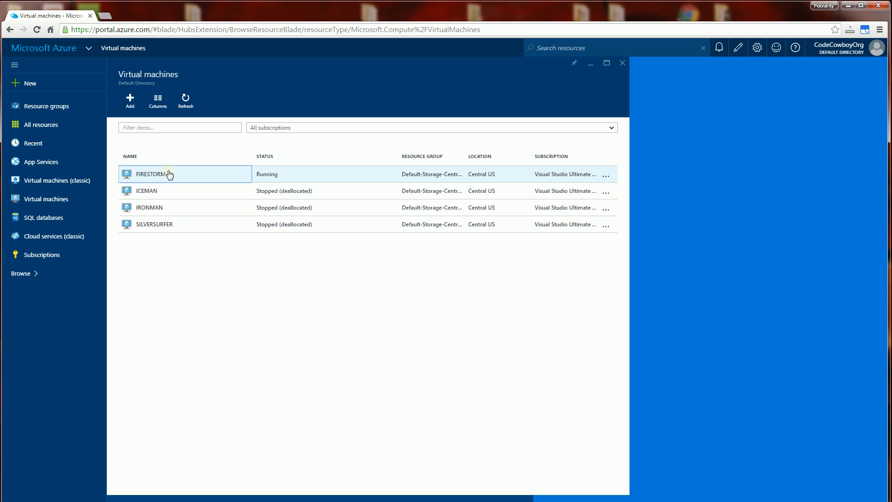
- Open the FIRESTORM VM's network interface firestorm676 and display its settings
click(169, 173)
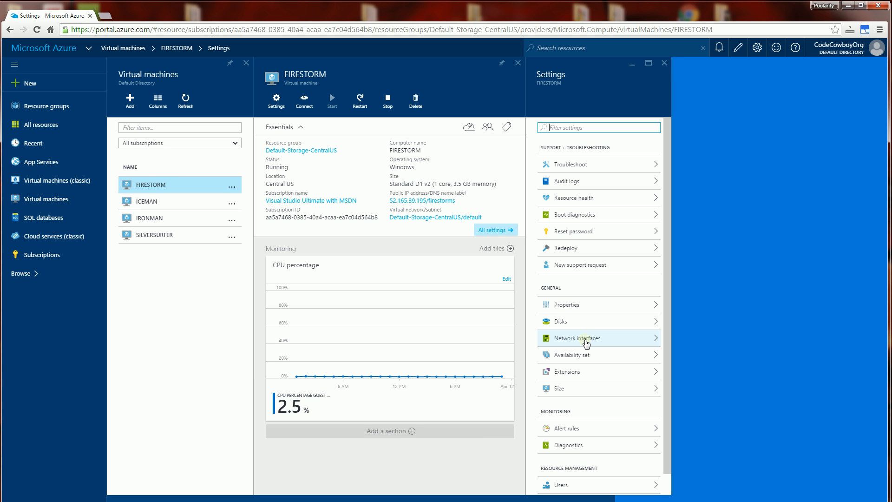
click(585, 338)
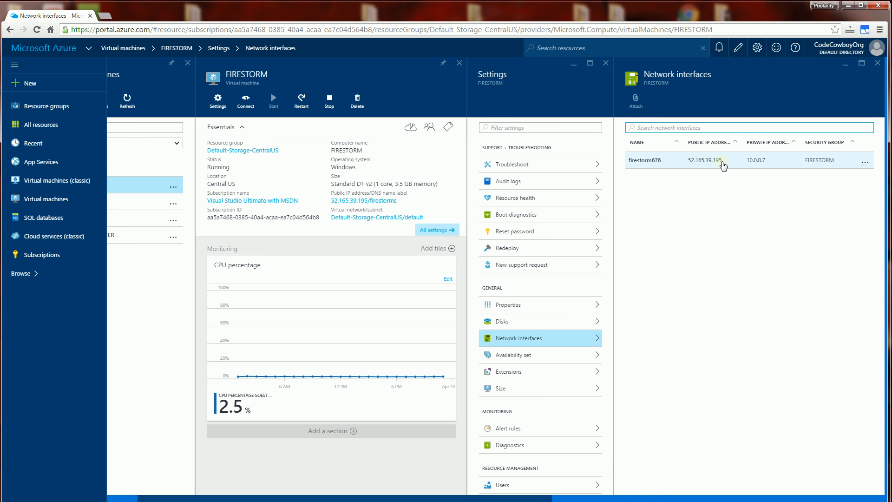
click(644, 160)
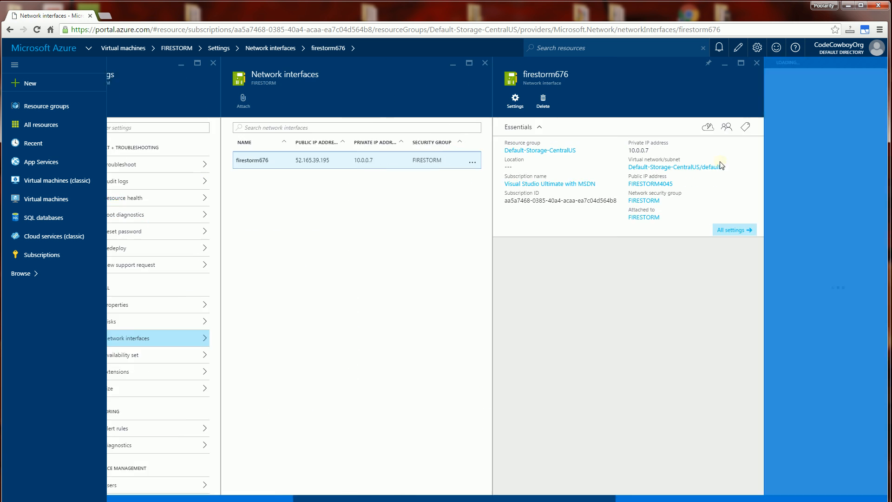
click(514, 99)
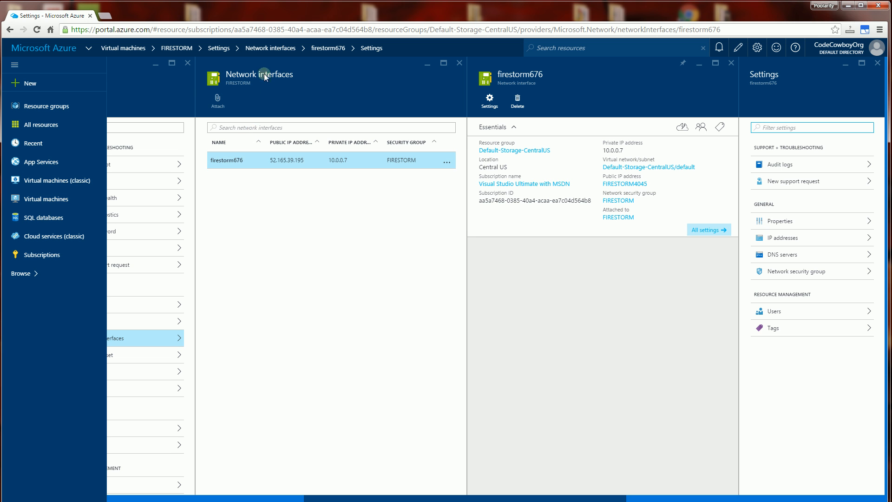
mouse_move(801, 271)
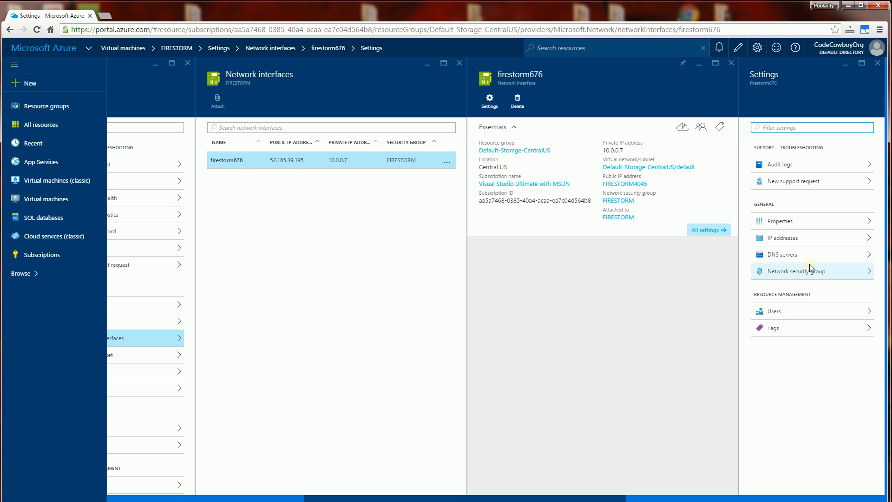
mouse_move(814, 278)
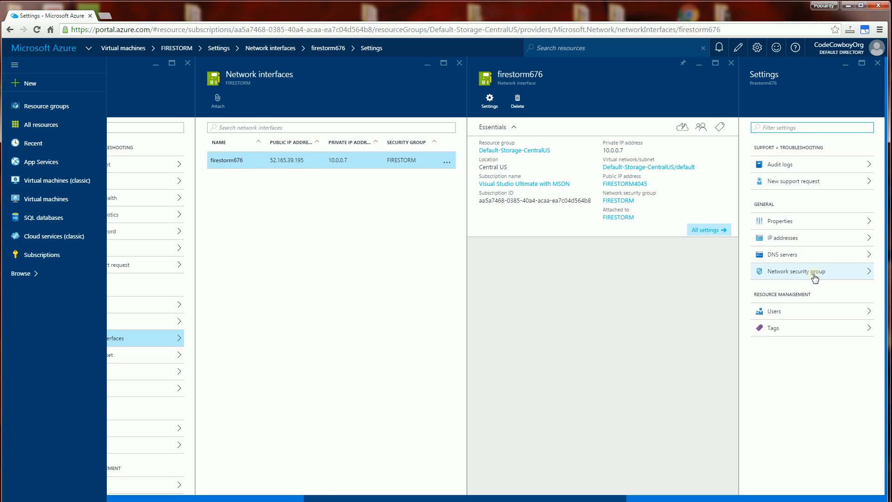
- List the FIRESTORM security group's inbound rules, default-allow-rdp (TCP/3389) and http (TCP/80)
click(812, 271)
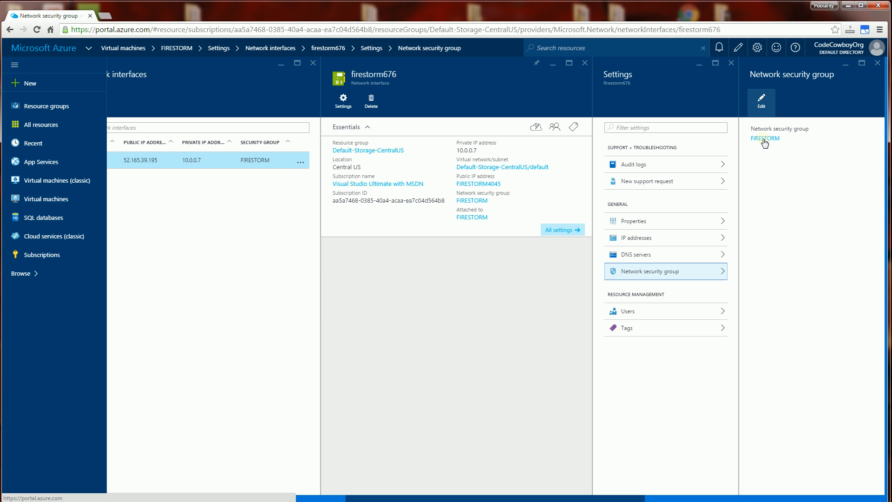
click(764, 137)
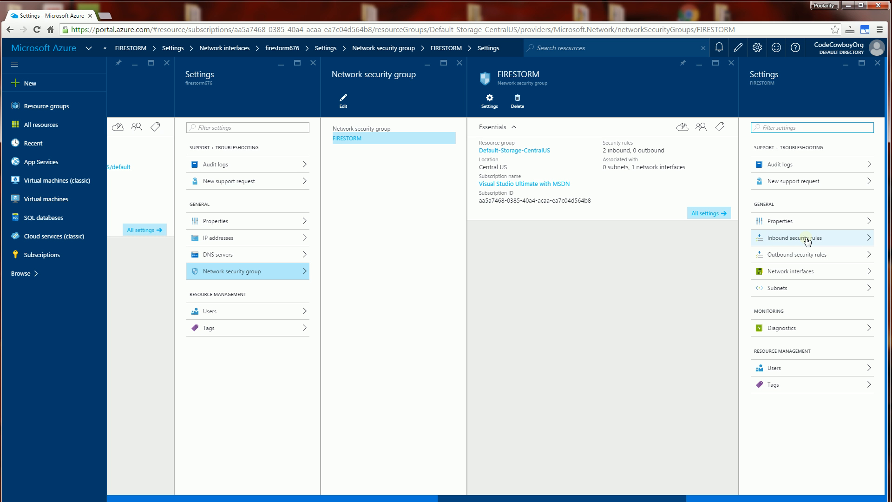
click(794, 237)
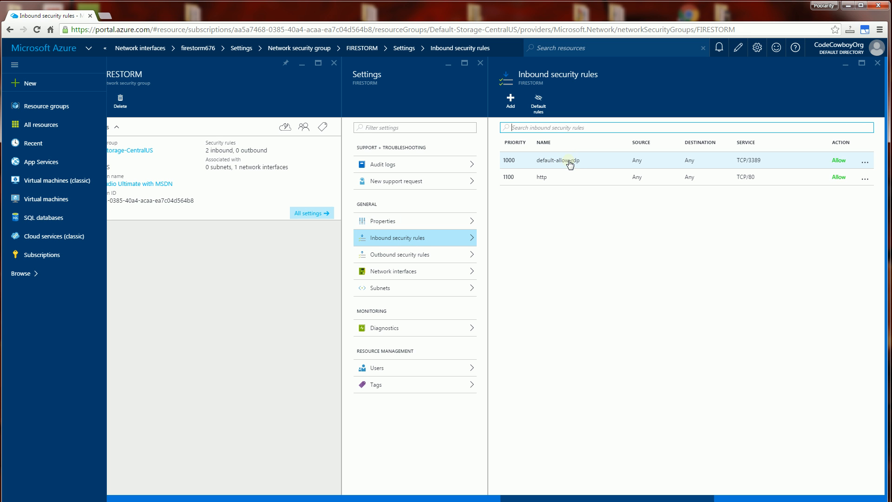
- Inspect the default-allow-rdp rule: priority 1000, destination port 3389, action Allow
click(570, 160)
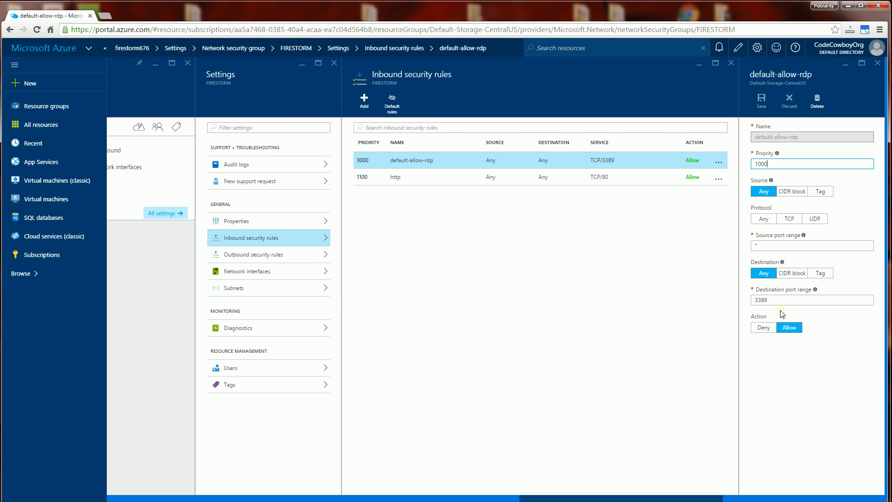
click(812, 300)
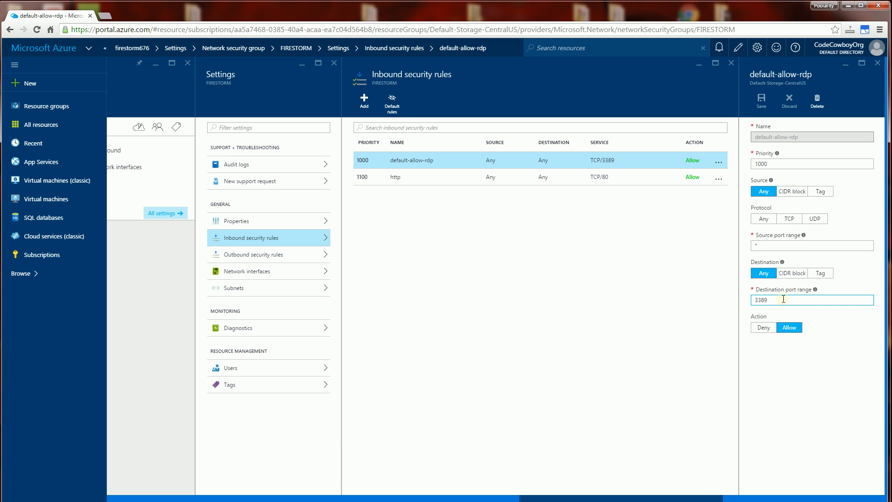
mouse_move(780, 125)
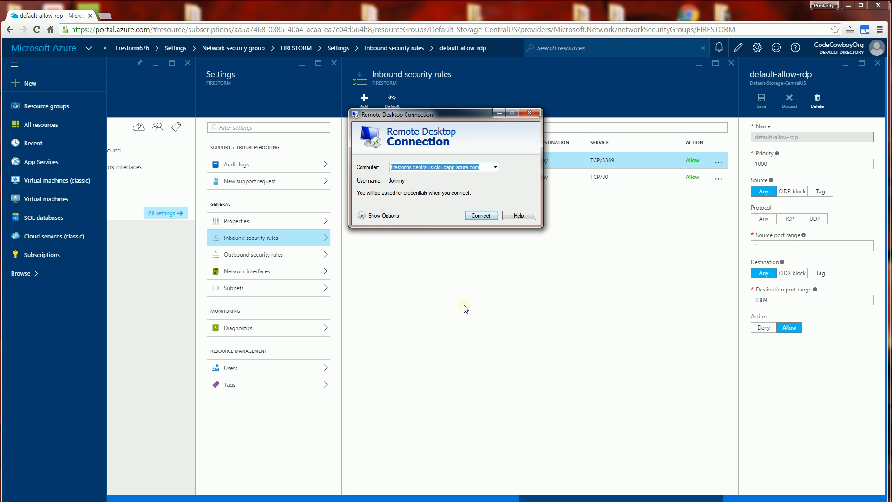
- Close the Remote Desktop Connection window to return to the FIRESTORM security group
click(530, 113)
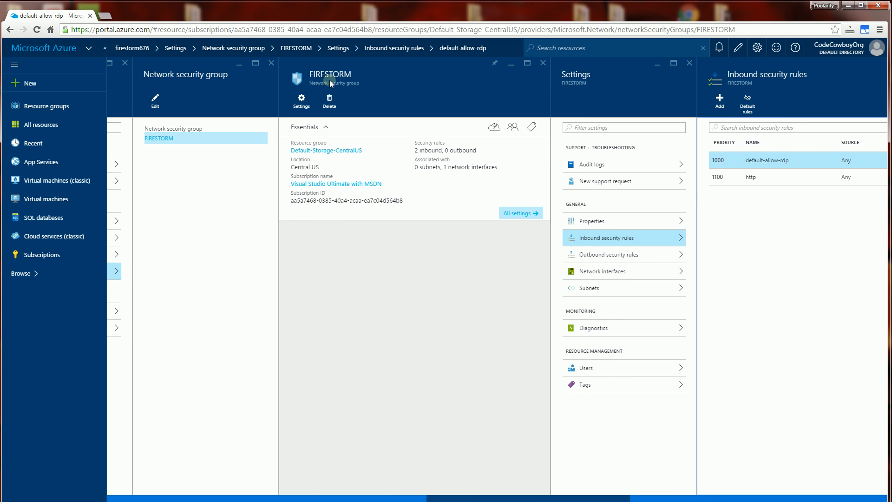
- Return to the firestorm676 blade and open public IP address FIRESTORM4045
double_click(331, 74)
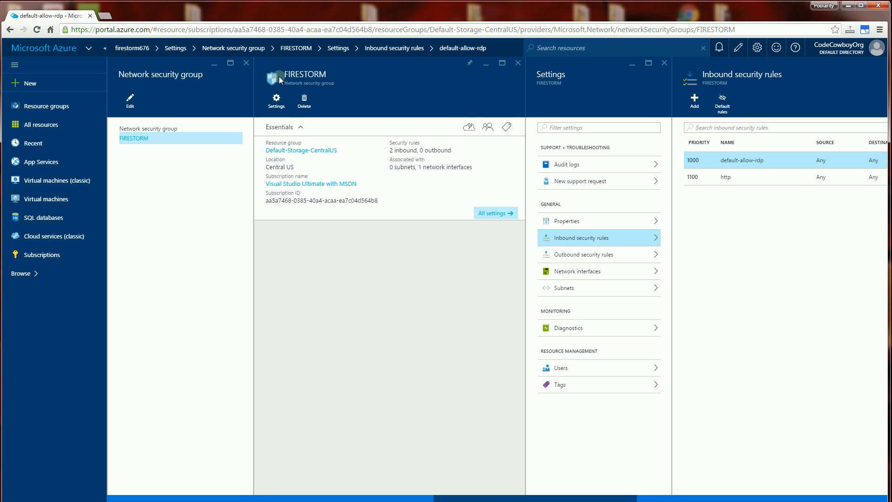
double_click(307, 74)
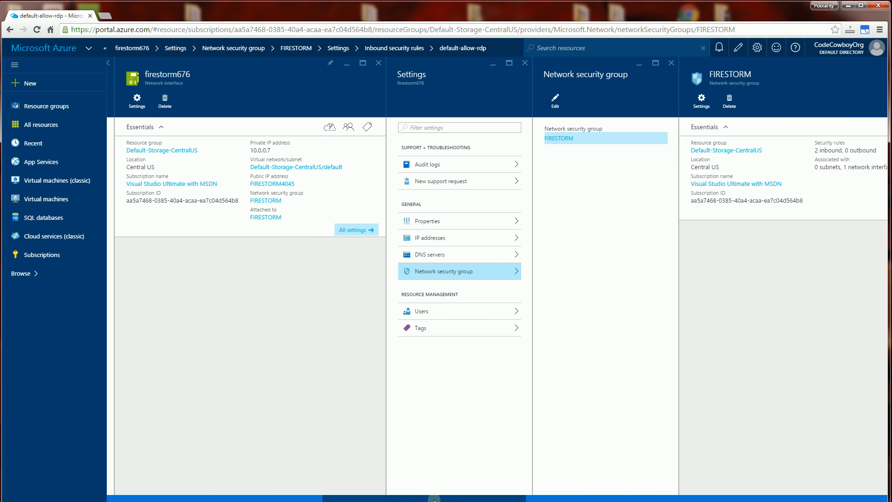
mouse_move(268, 187)
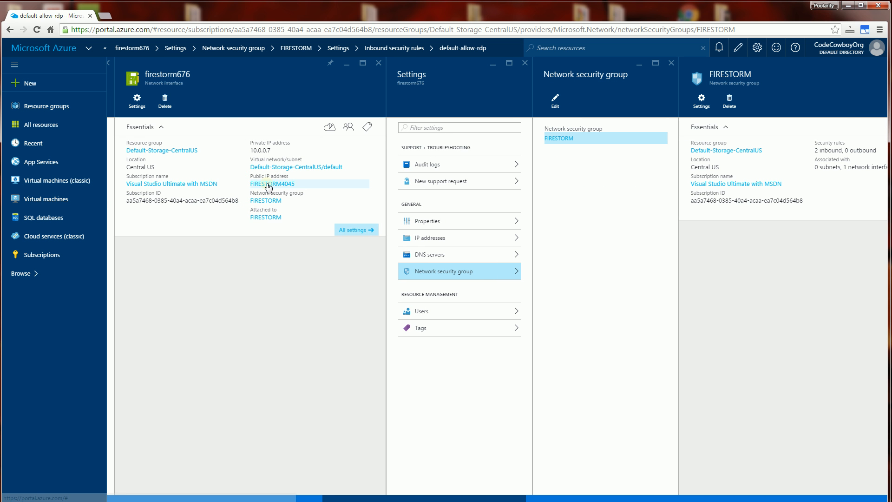
click(271, 183)
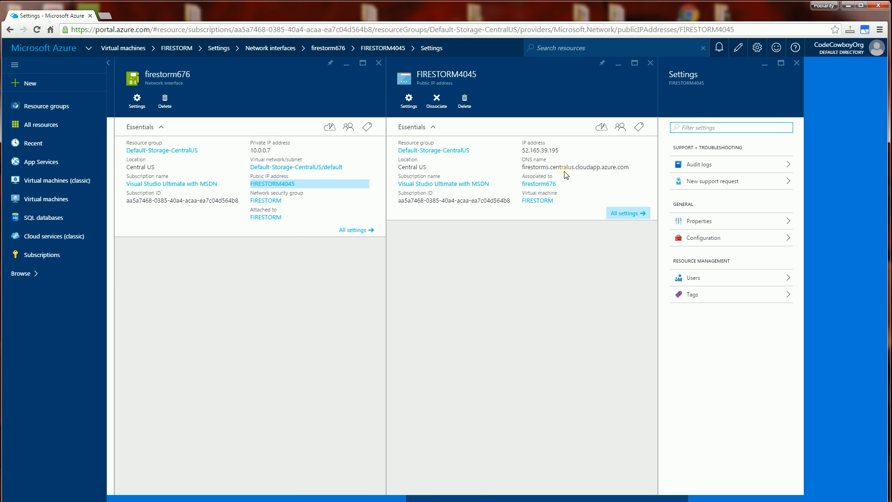
mouse_move(537, 167)
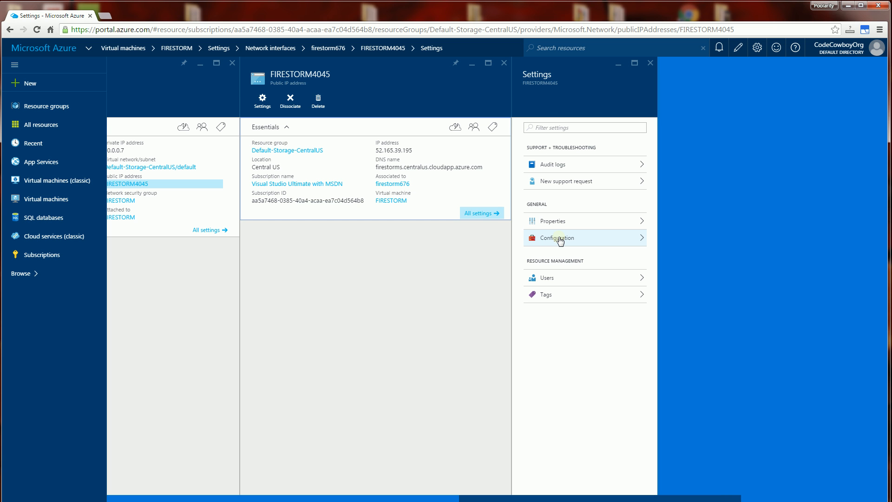
- Open FIRESTORM4045's configuration, showing dynamic assignment and DNS label firestorms
click(557, 238)
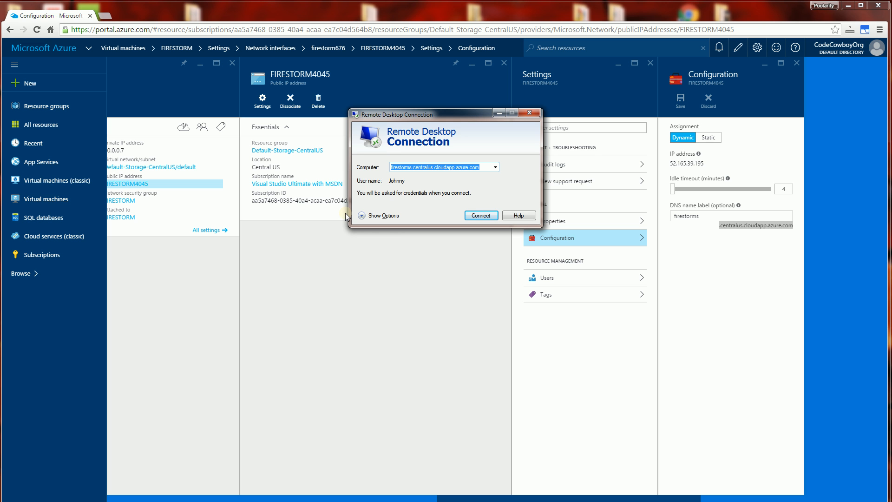
mouse_move(353, 213)
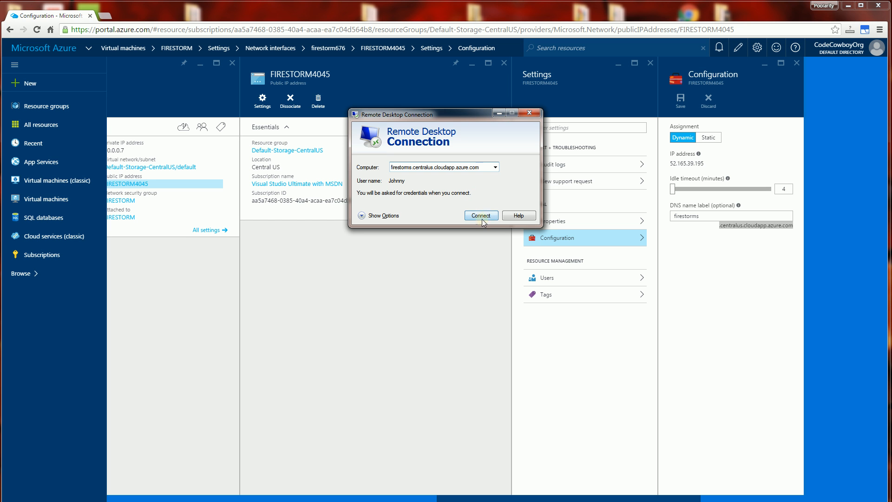
- Remote Desktop into firestorms.centralus.cloudapp.azure.com, accepting the certificate, then minimize the session
click(481, 215)
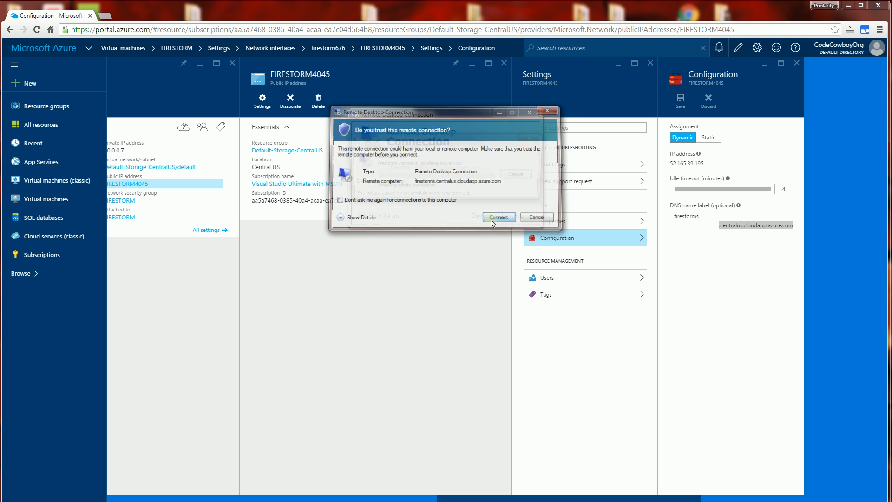
click(498, 217)
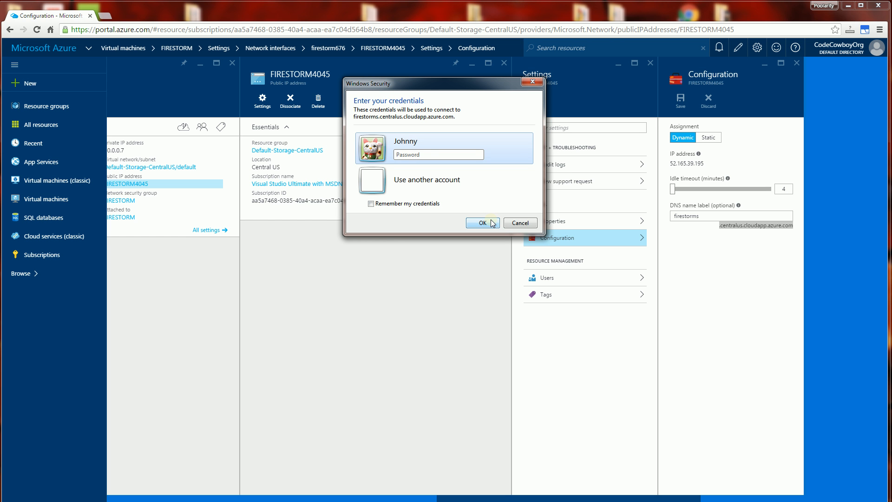
text(password)
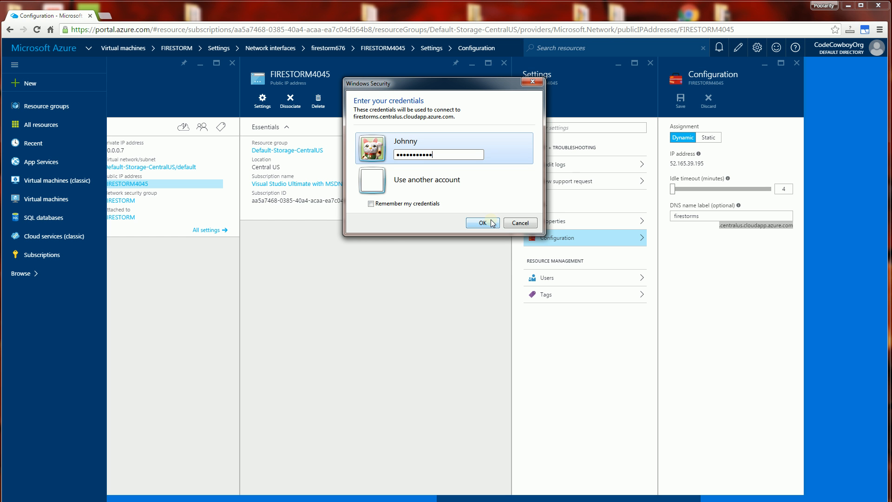
click(482, 222)
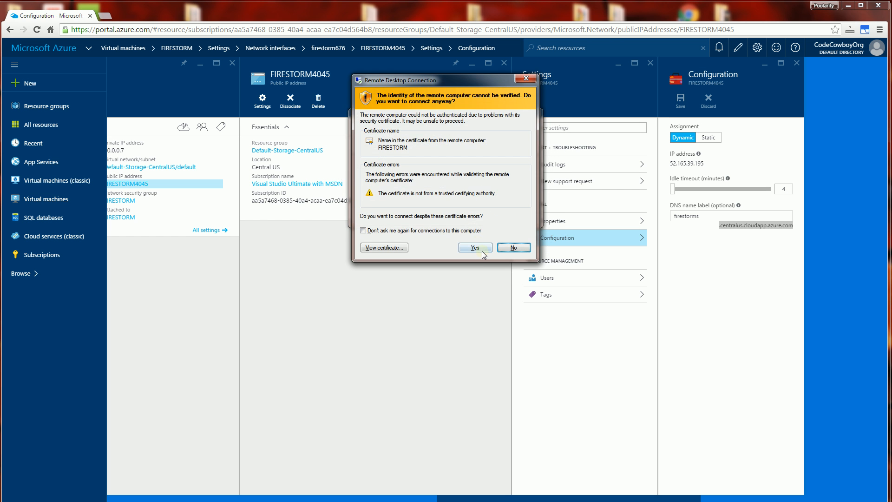
click(475, 247)
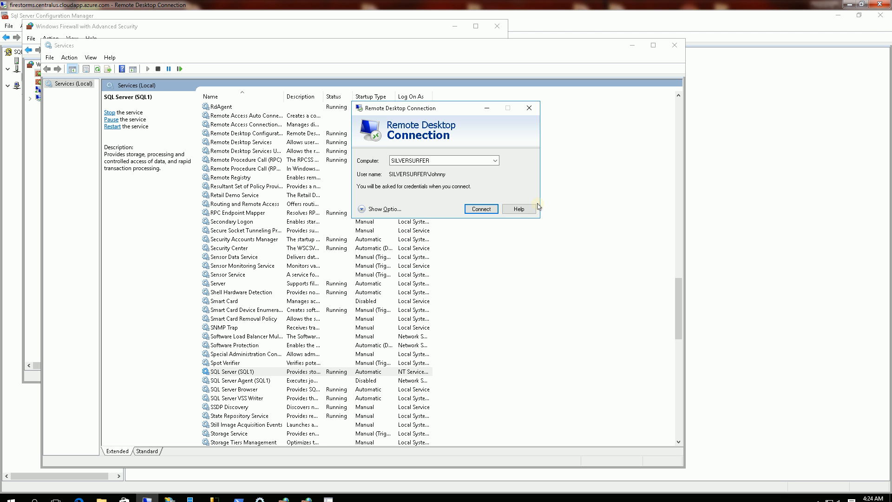
click(528, 108)
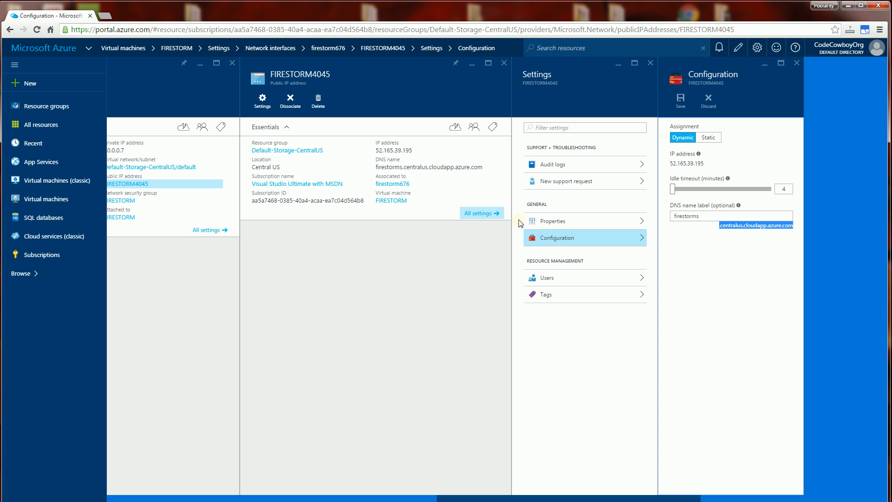
mouse_move(477, 381)
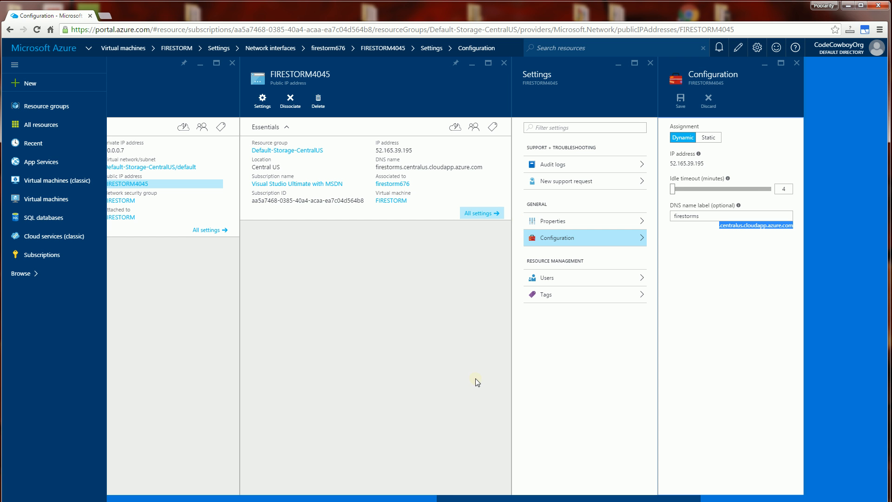